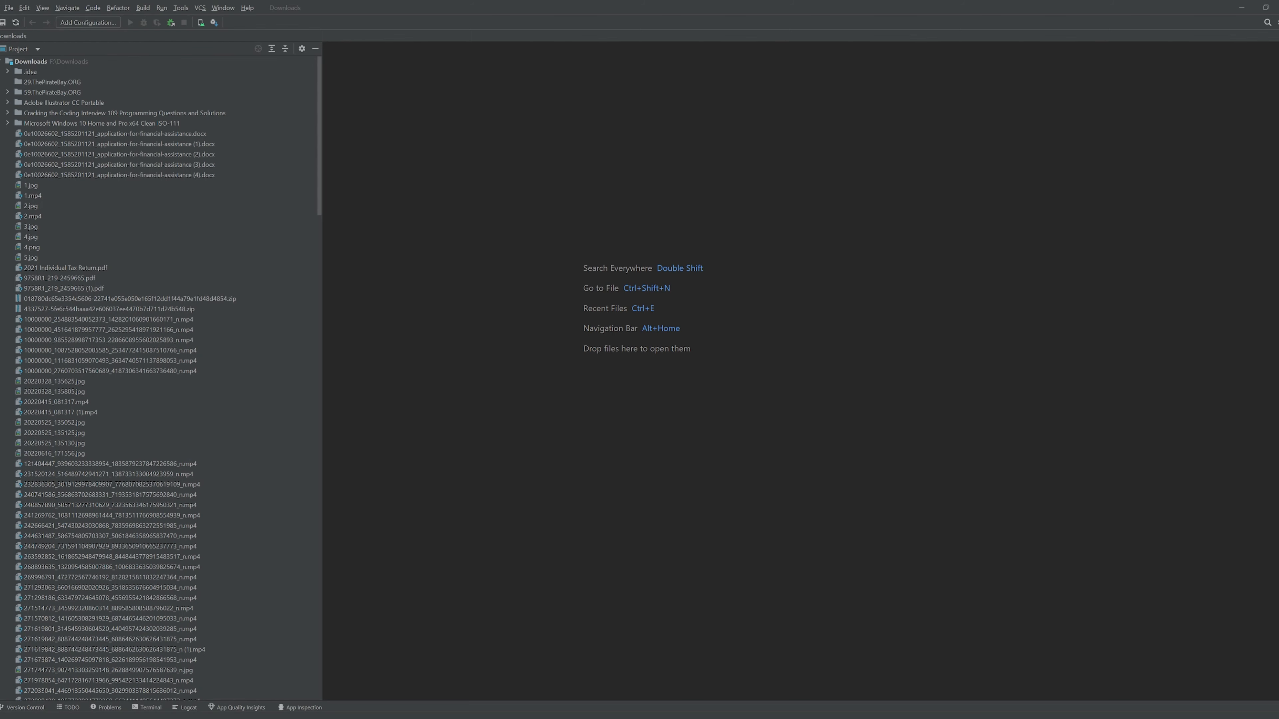
{"action": "mouse_move", "coordinate": [54, 34]}
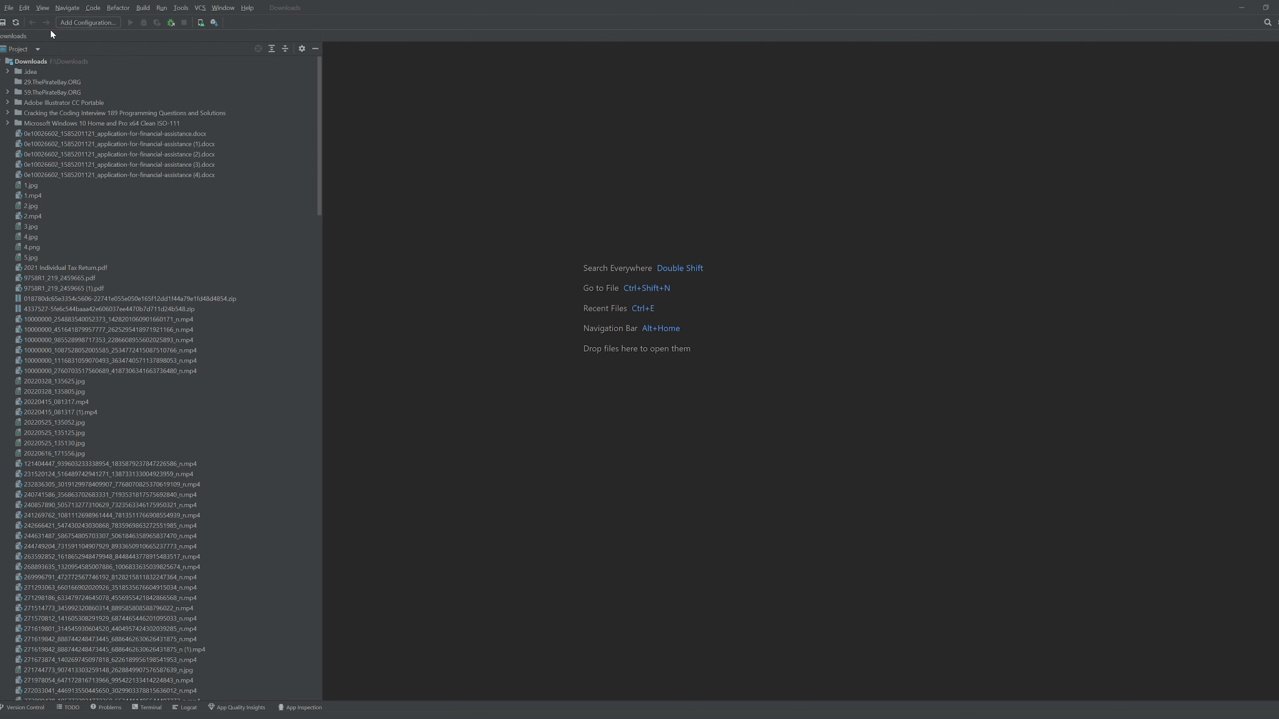
Show the Device Manager listing the available virtual Android devices.
{"action": "left_click", "coordinate": [42, 8]}
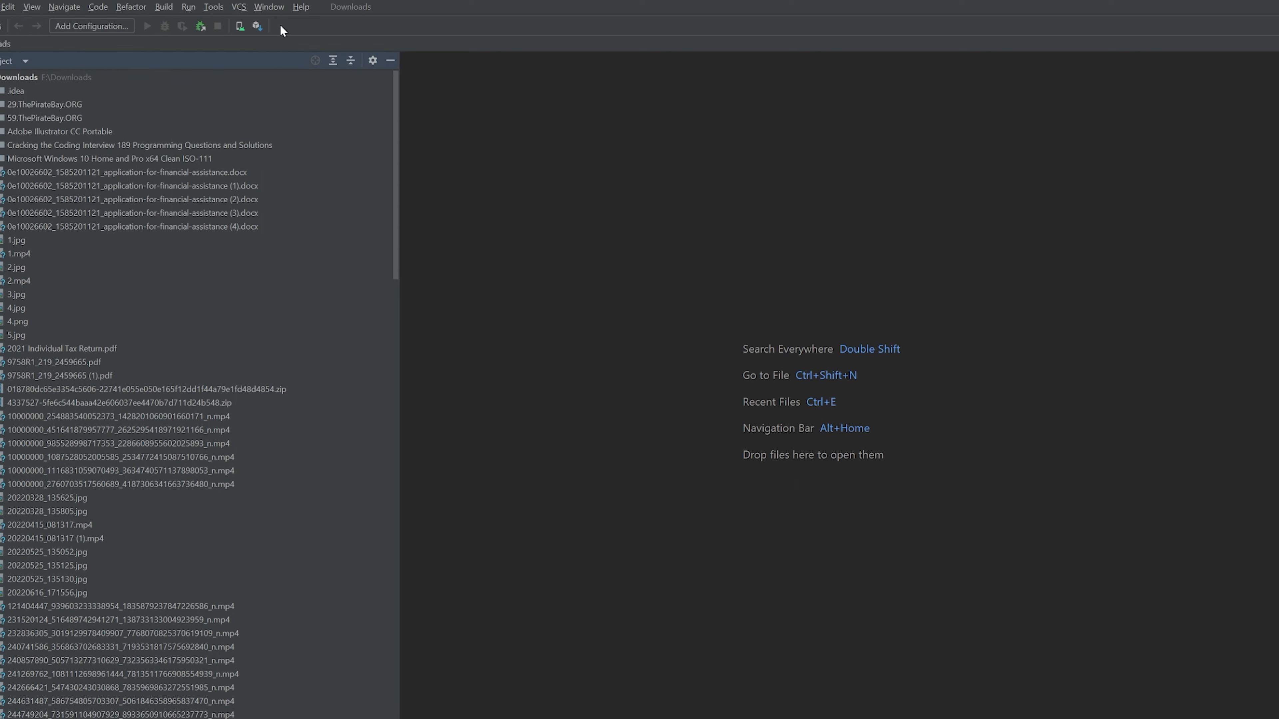
{"action": "mouse_move", "coordinate": [36, 7]}
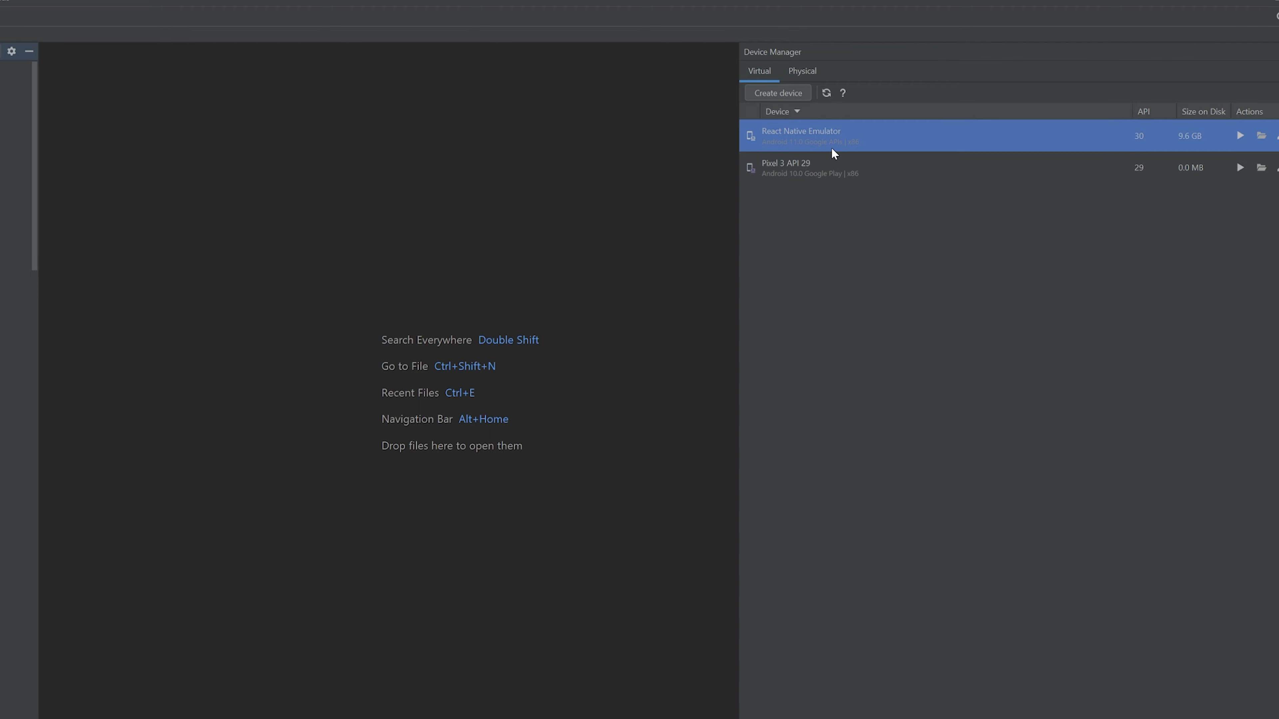
{"action": "mouse_move", "coordinate": [865, 154]}
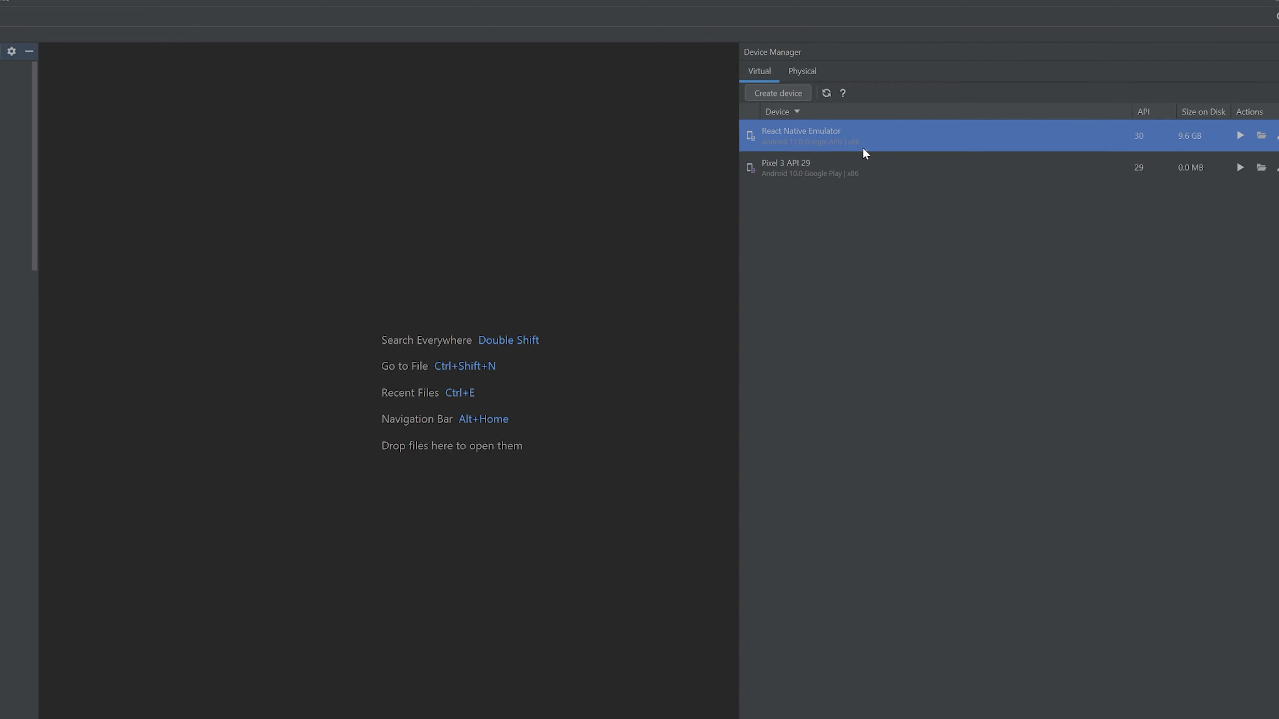
{"action": "mouse_move", "coordinate": [796, 102]}
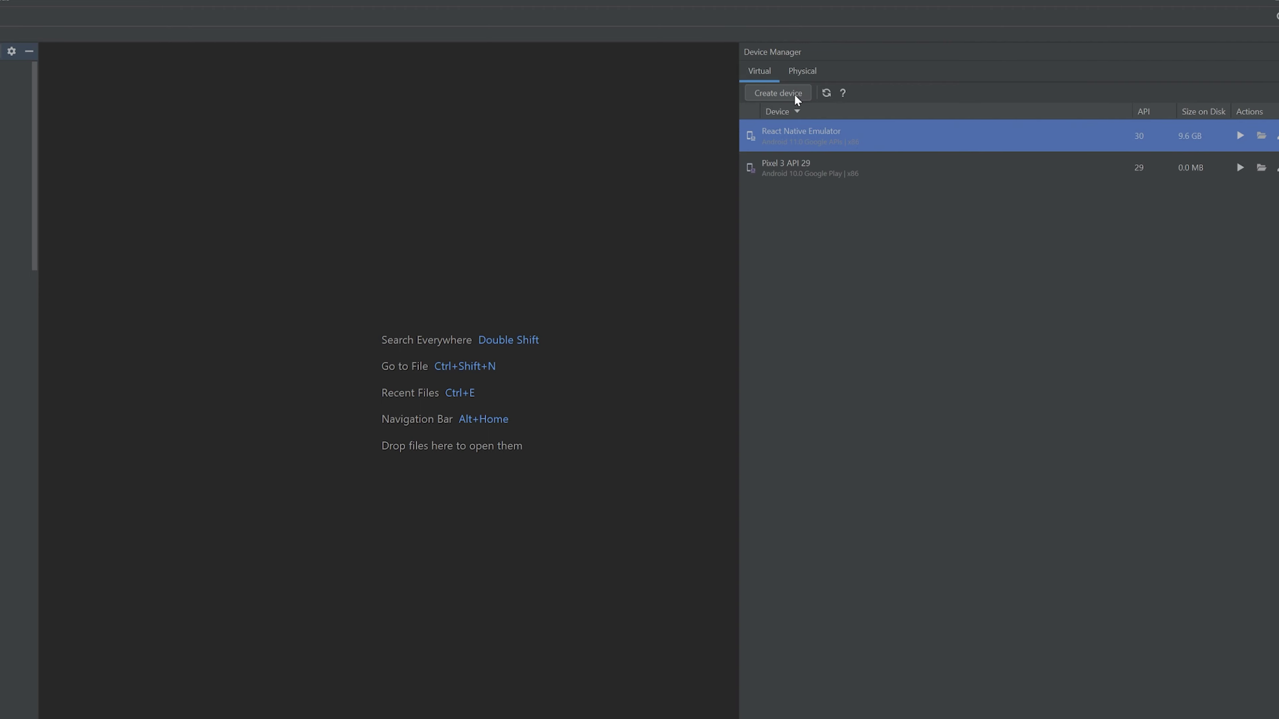
Start creating a new virtual device, reaching the phone hardware choices.
{"action": "left_click", "coordinate": [778, 92]}
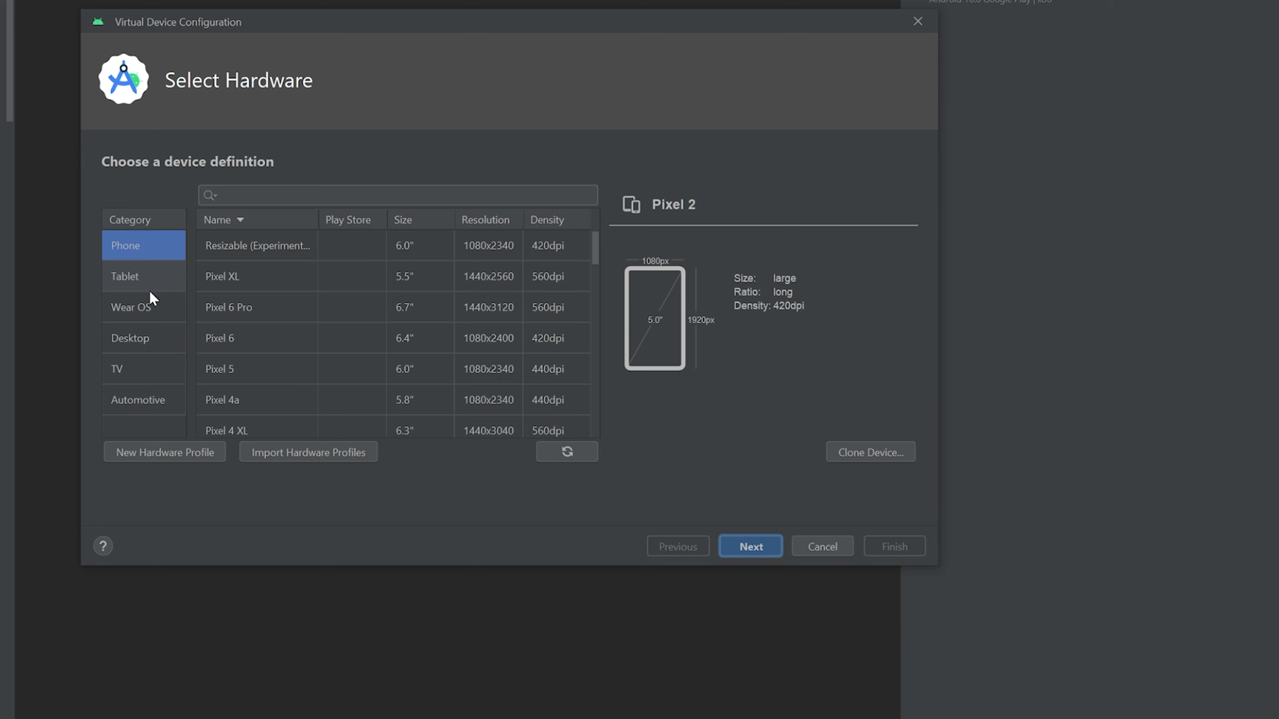
{"action": "mouse_move", "coordinate": [170, 401]}
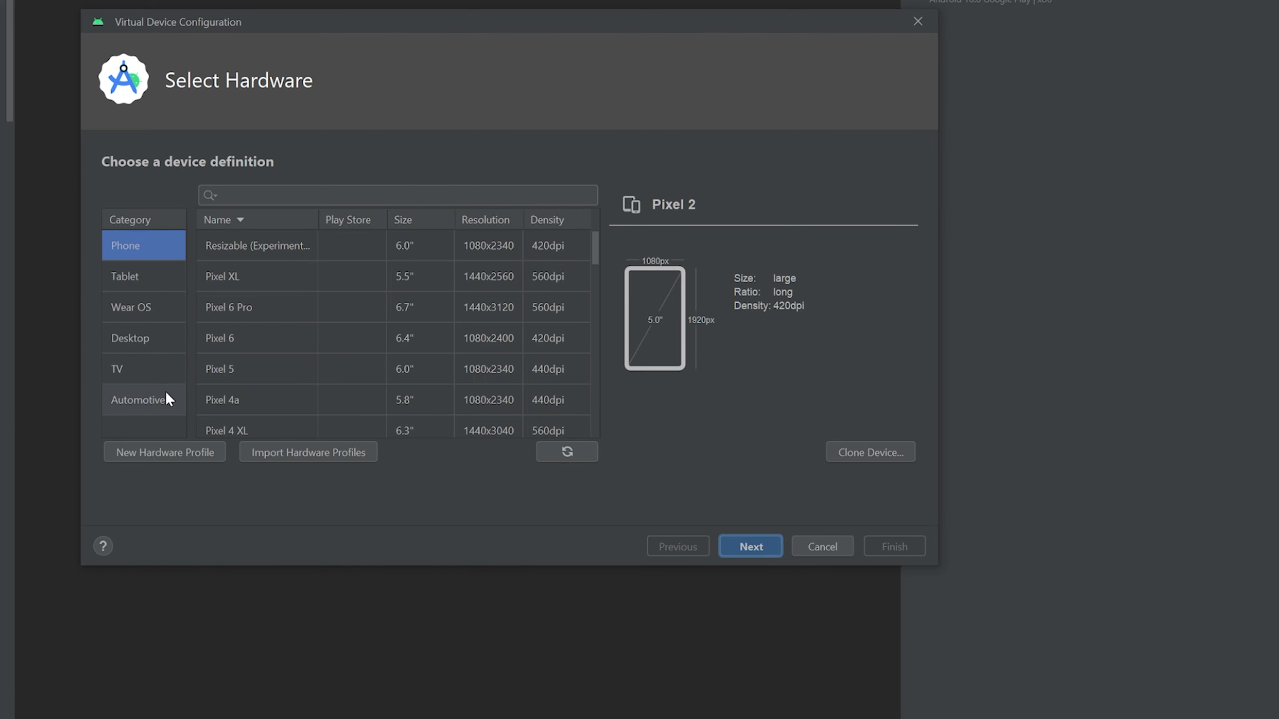
{"action": "mouse_move", "coordinate": [165, 314]}
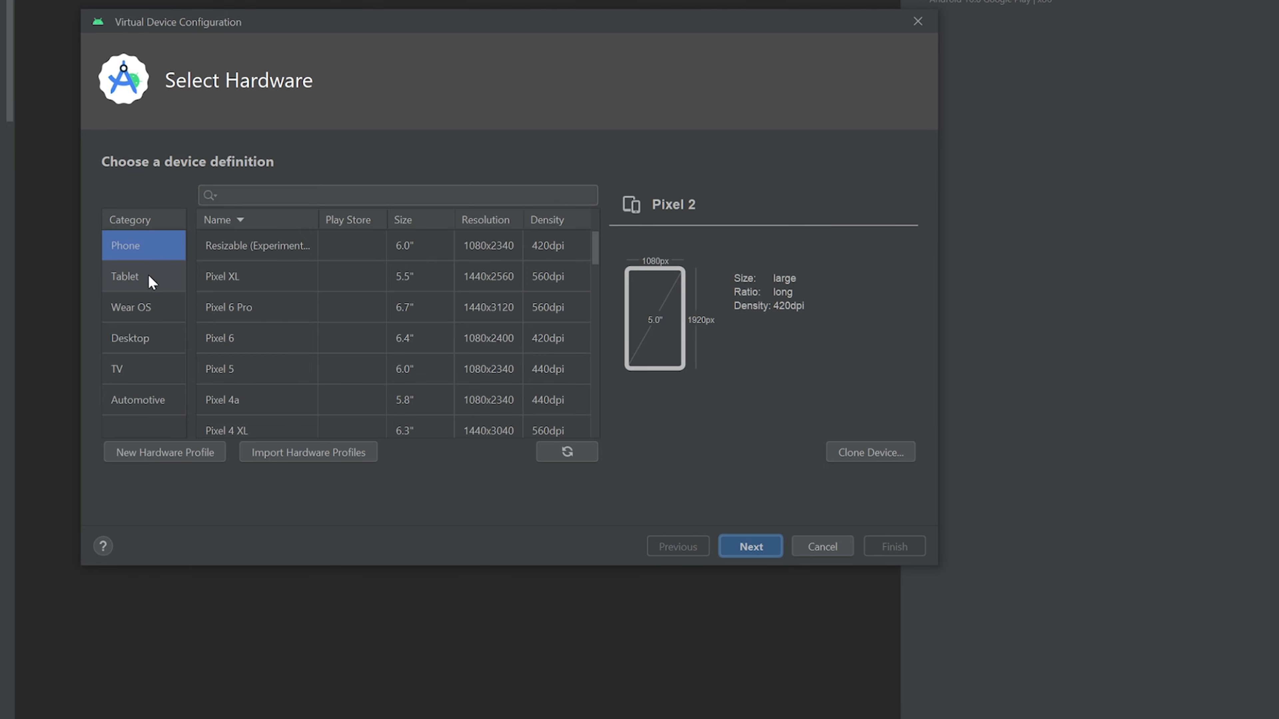
Choose Pixel 6 as the hardware and continue to the system image list.
{"action": "left_click", "coordinate": [220, 339]}
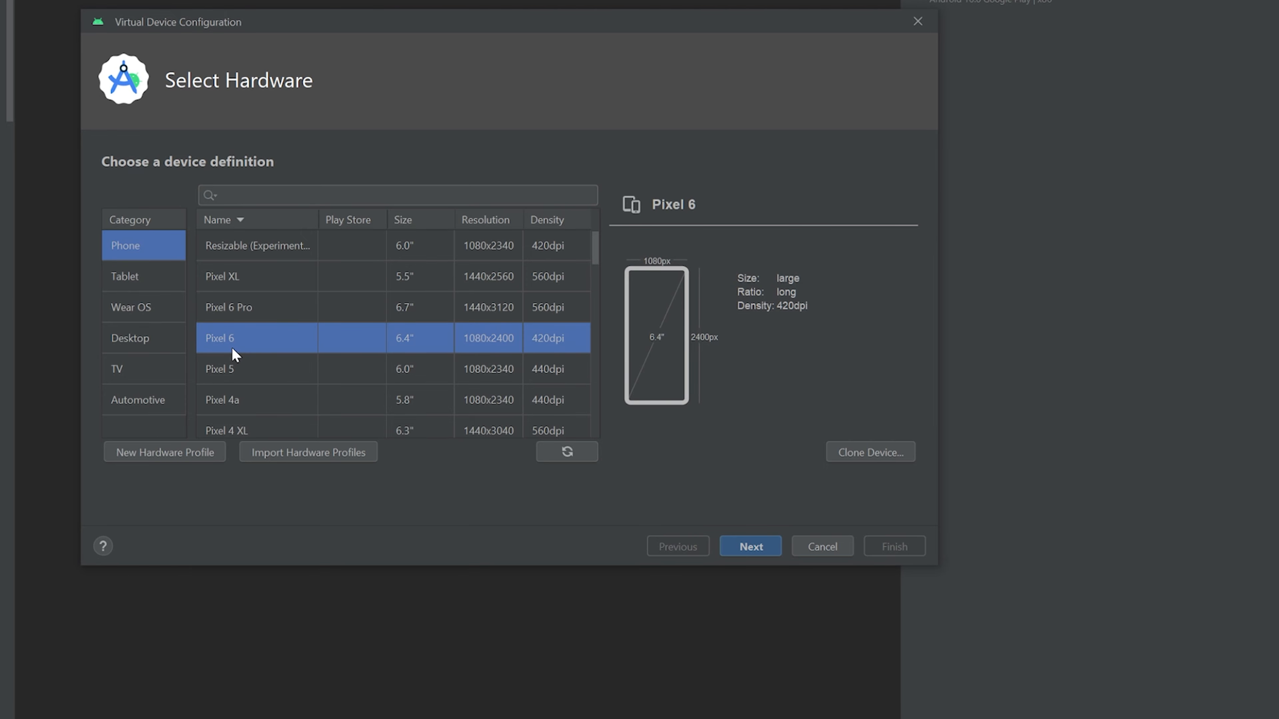
{"action": "left_click", "coordinate": [751, 547]}
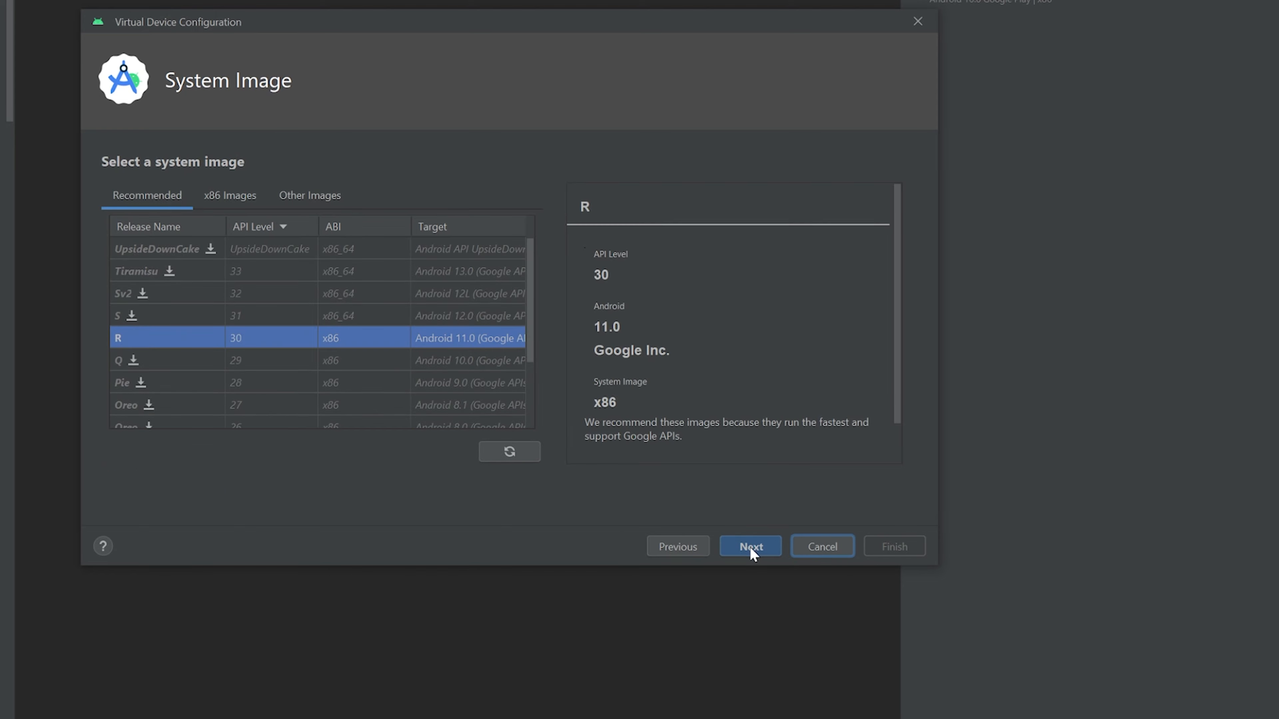
Accept Android 11 (API 30), name the AVD 'Emulator', then close the wizard without creating it.
{"action": "left_click", "coordinate": [751, 546]}
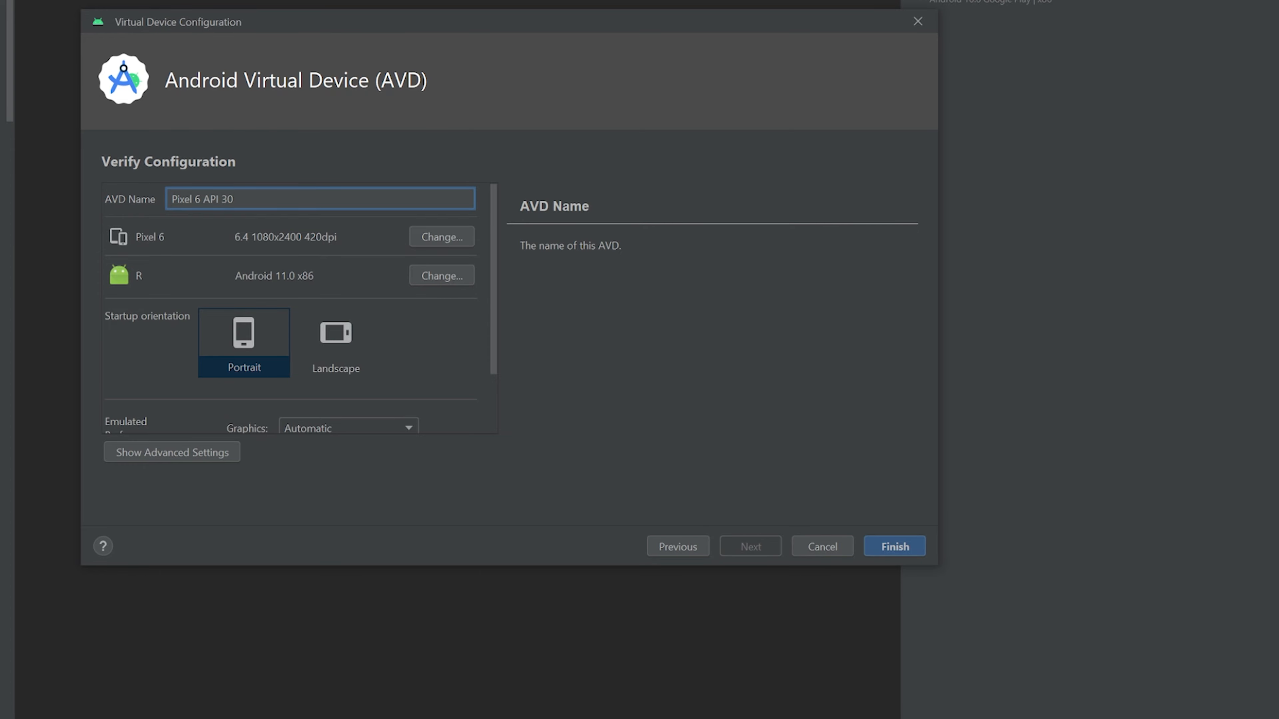
{"action": "type", "text": "Emulator"}
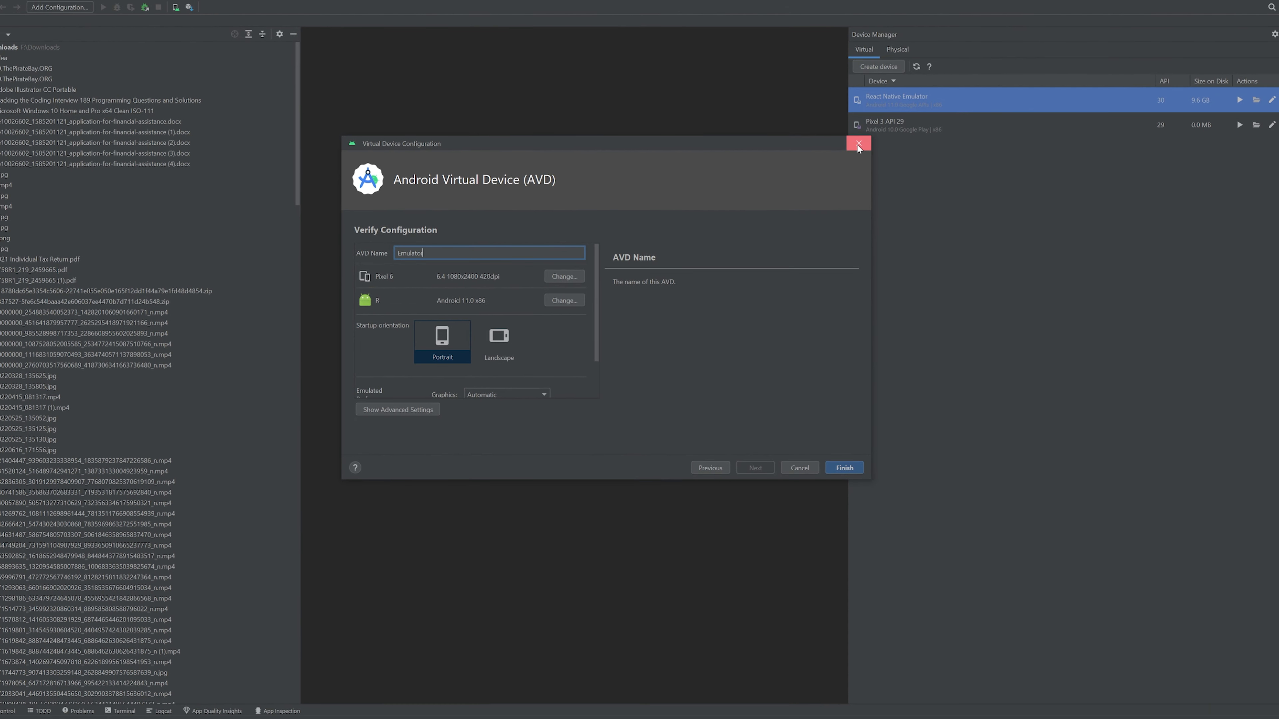
{"action": "left_click", "coordinate": [858, 143]}
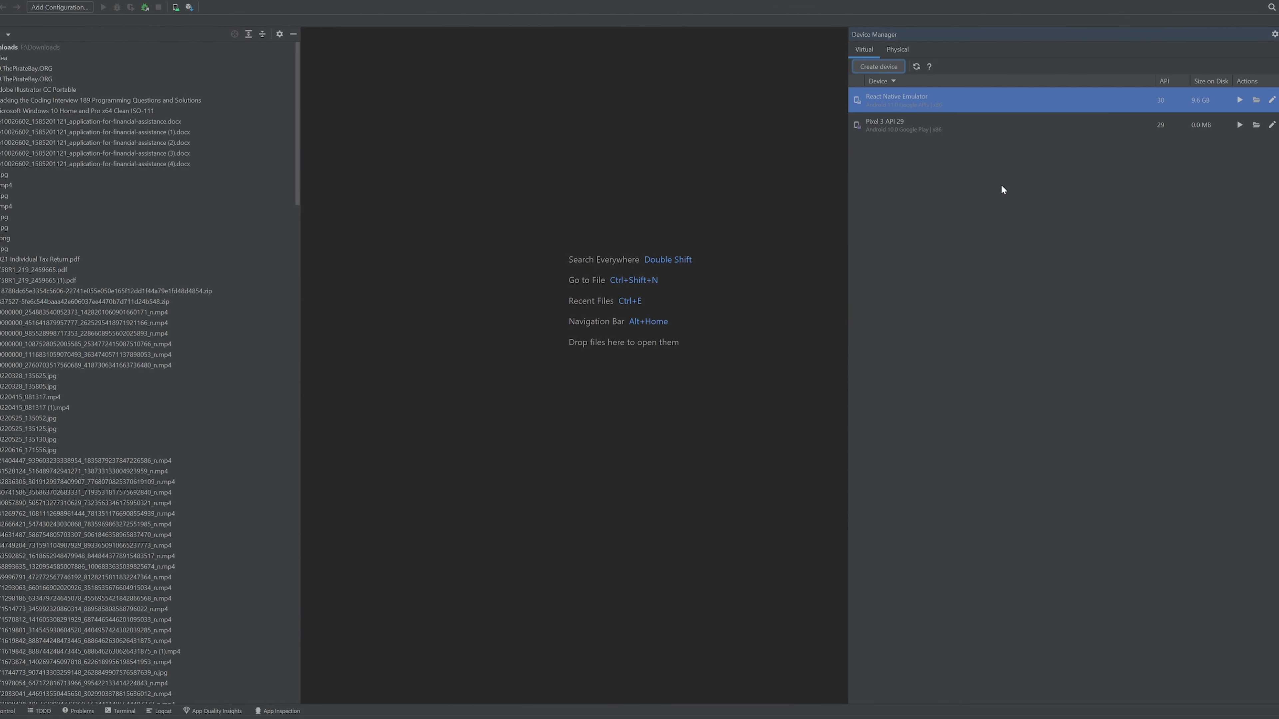
{"action": "mouse_move", "coordinate": [1239, 101]}
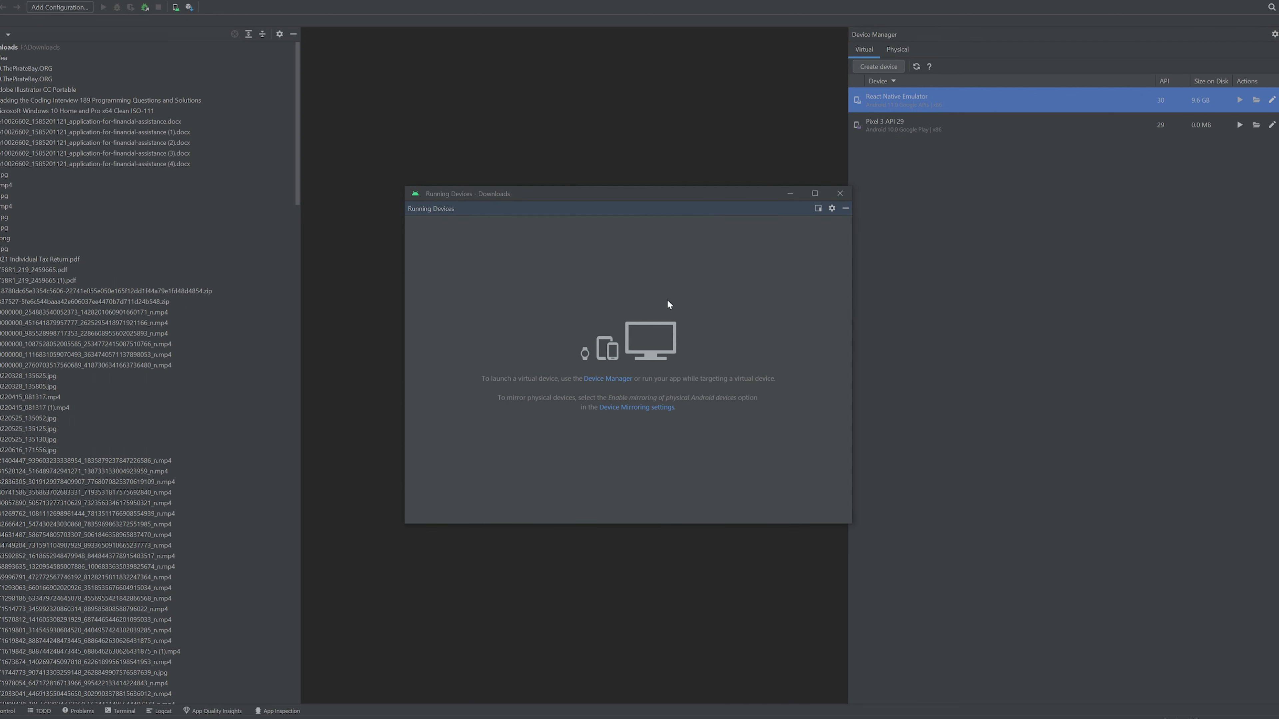
Launch the React Native Emulator so its Android home screen appears.
{"action": "left_click", "coordinate": [1240, 101]}
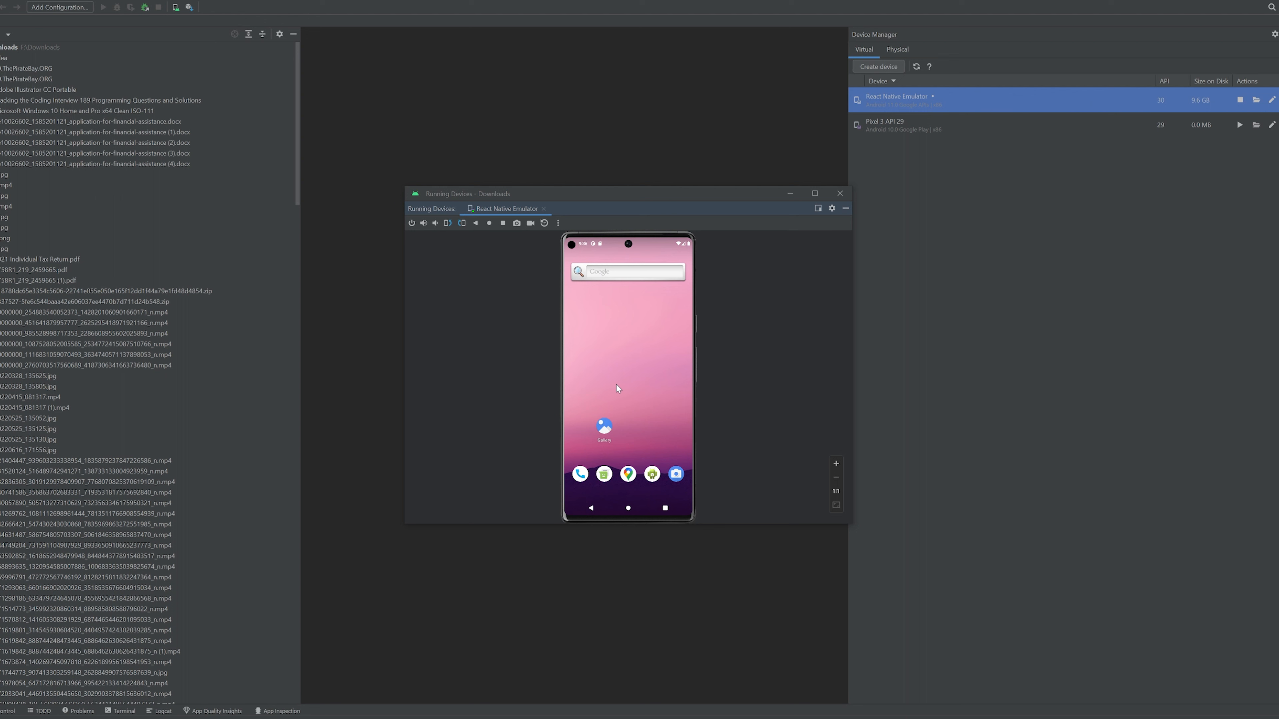
{"action": "mouse_move", "coordinate": [596, 634]}
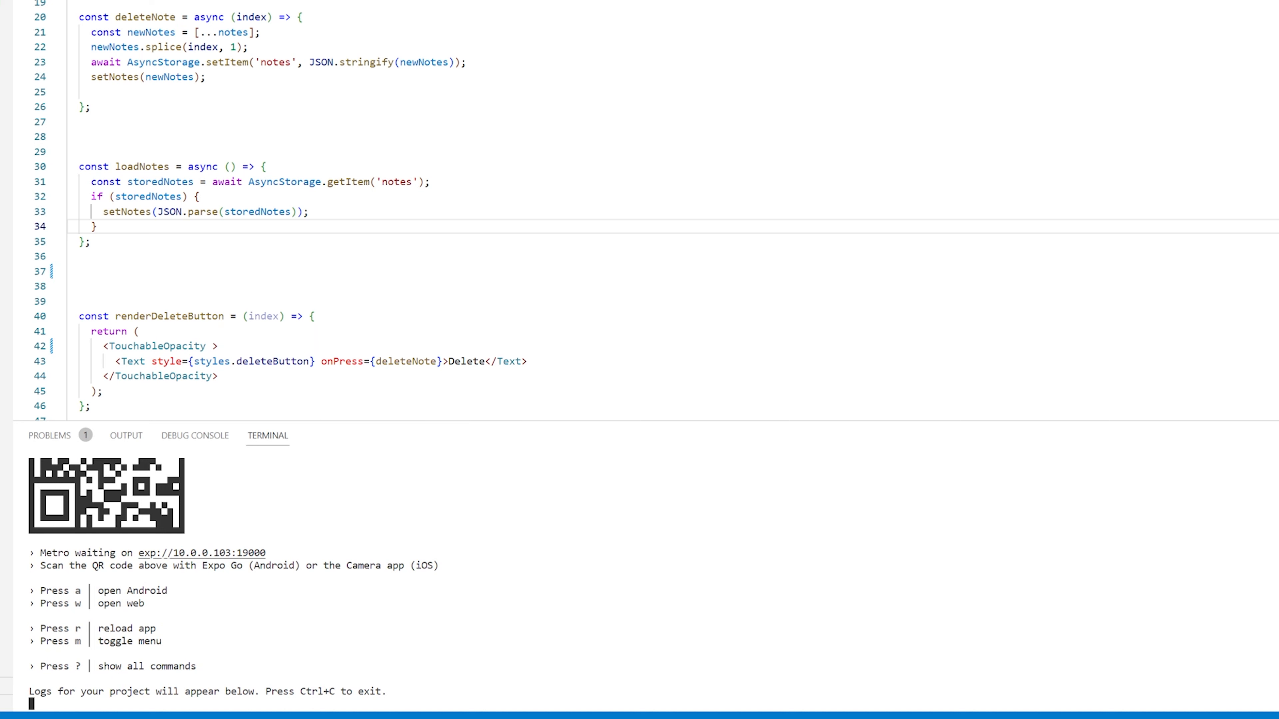
From the Expo terminal, send the notes app to the Android emulator with 'a'.
{"action": "key", "text": "a"}
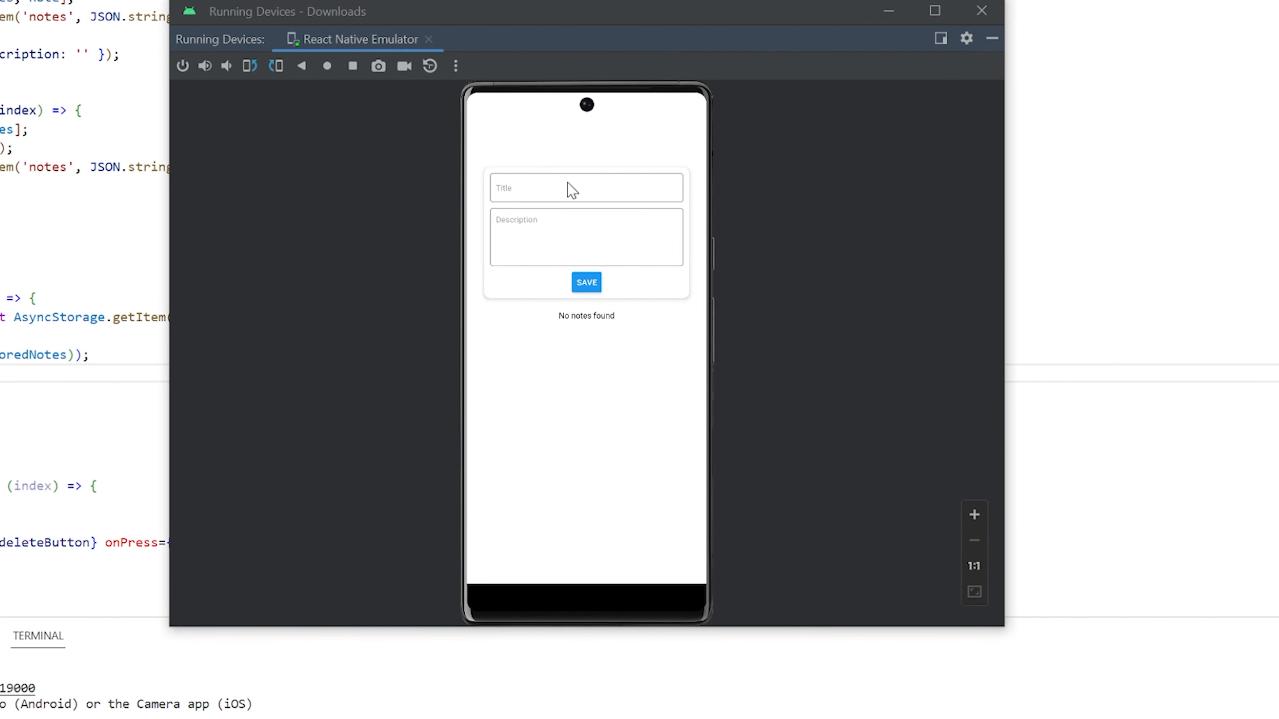
Save a note titled 'Thank you for watching!' with description 'You Rule!'.
{"action": "type", "text": "Thank you for watching!"}
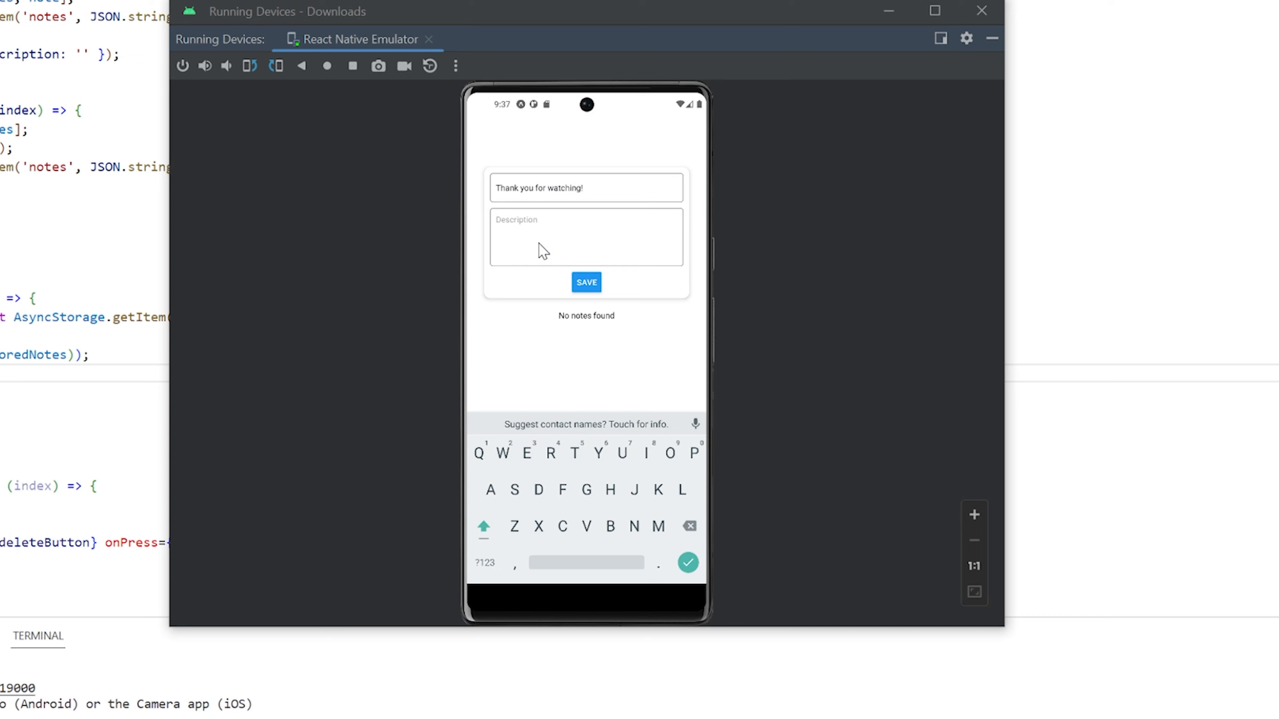
{"action": "type", "text": "You Rule!"}
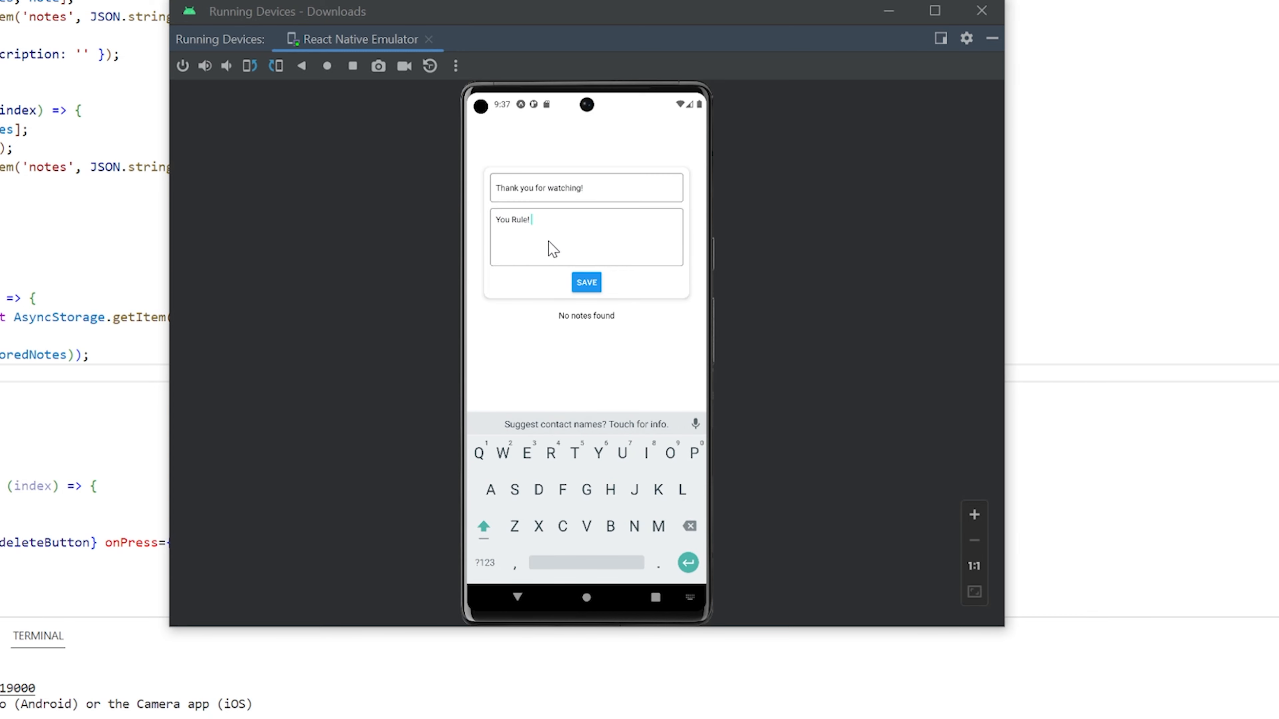
{"action": "left_click", "coordinate": [587, 283]}
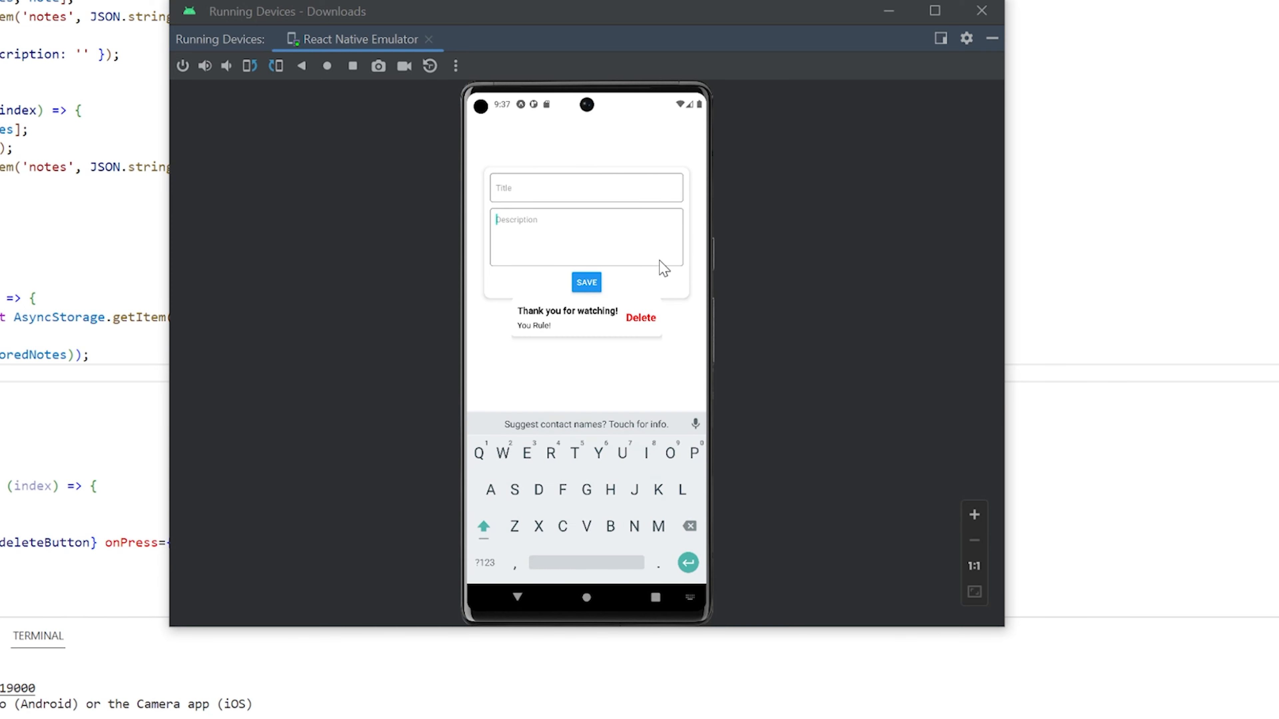
{"action": "mouse_move", "coordinate": [656, 284]}
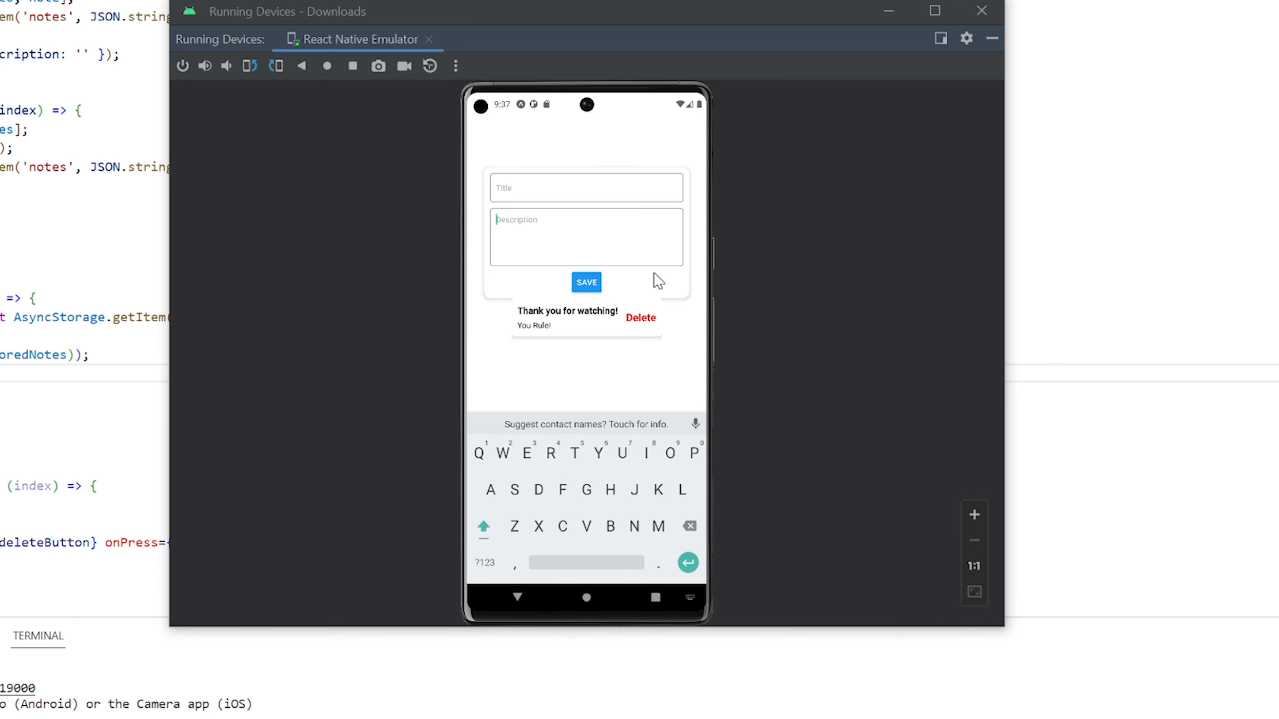